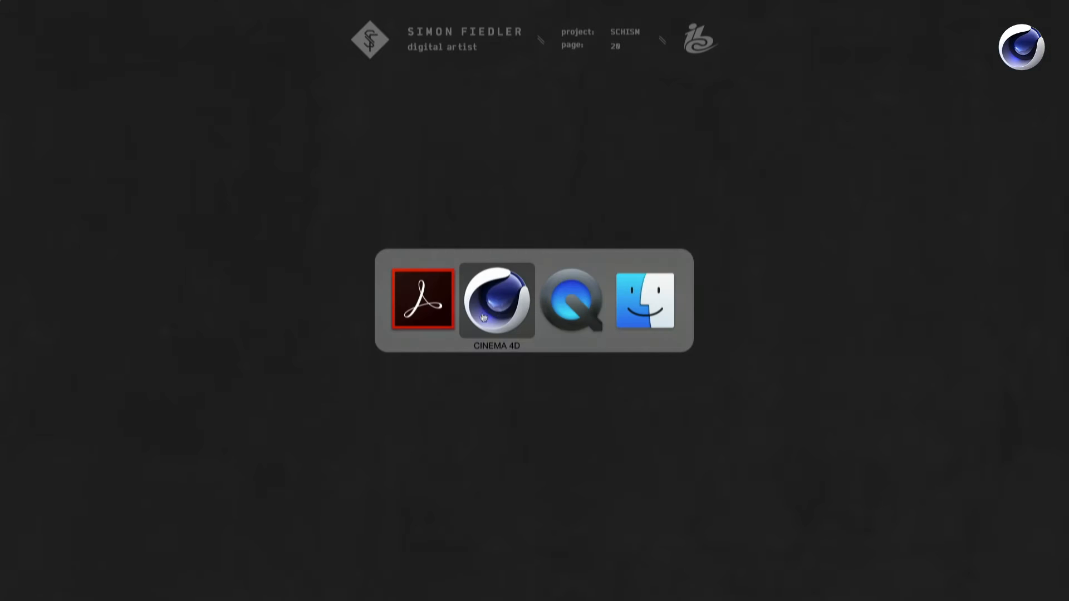
Step: Switch to Cinema 4D to show schism_scene.c4d with the character, walls, pyramid and camera
{"action": "left_click", "coordinate": [496, 300]}
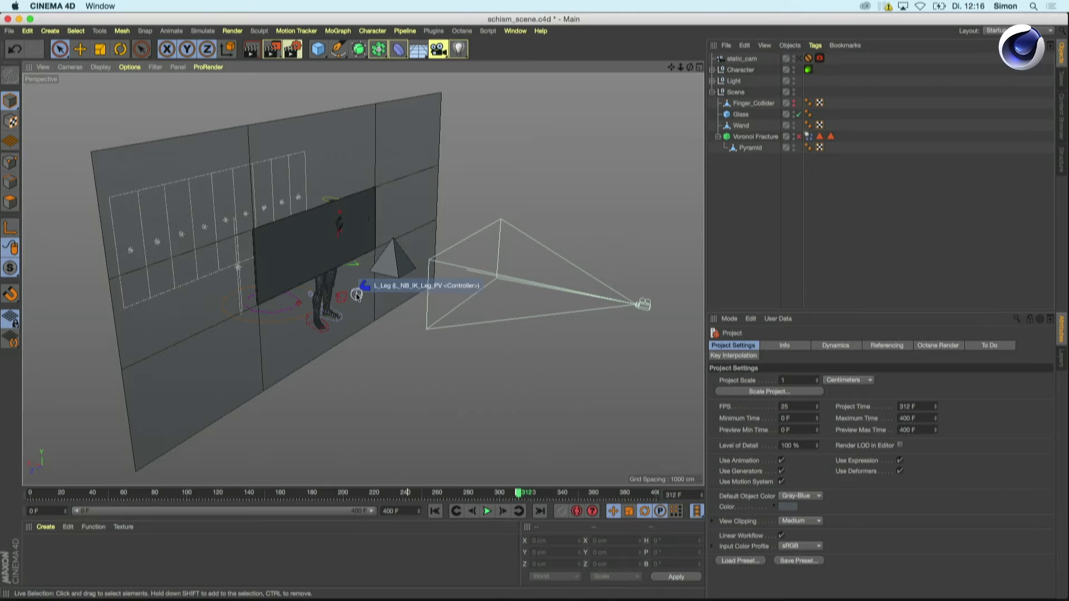